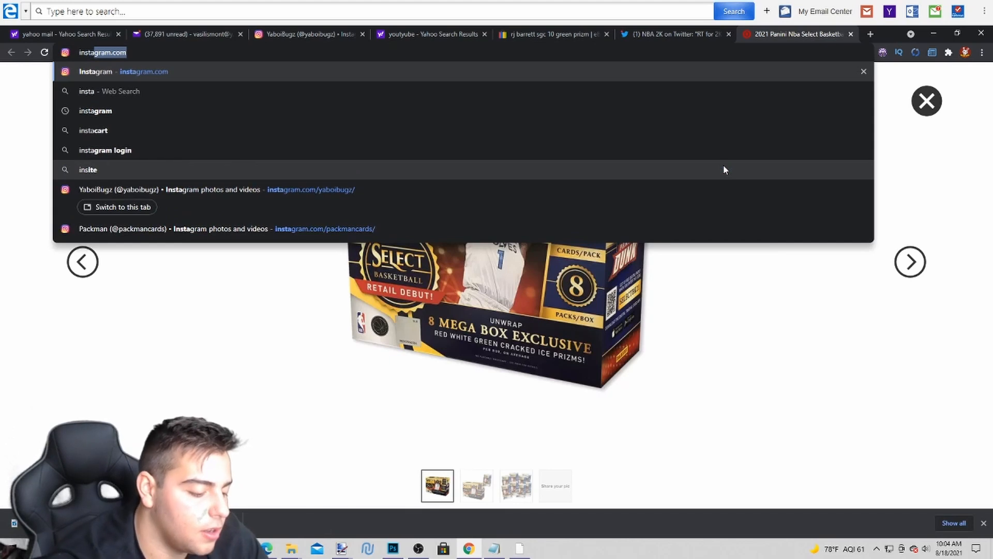
# Load Instagram, dismiss the notifications prompt and advance your story to the eBay statement slide.
pyautogui.click(118, 72)
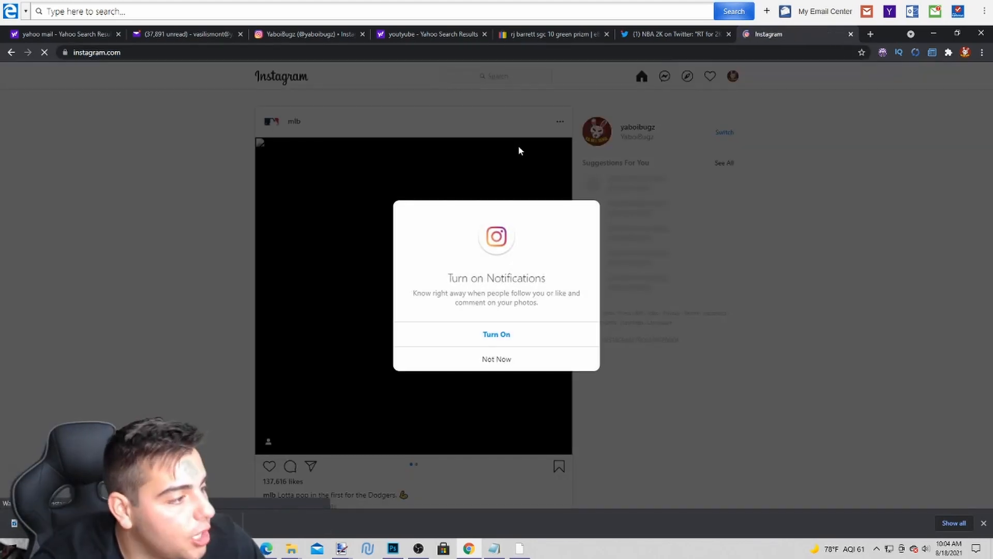
pyautogui.click(495, 359)
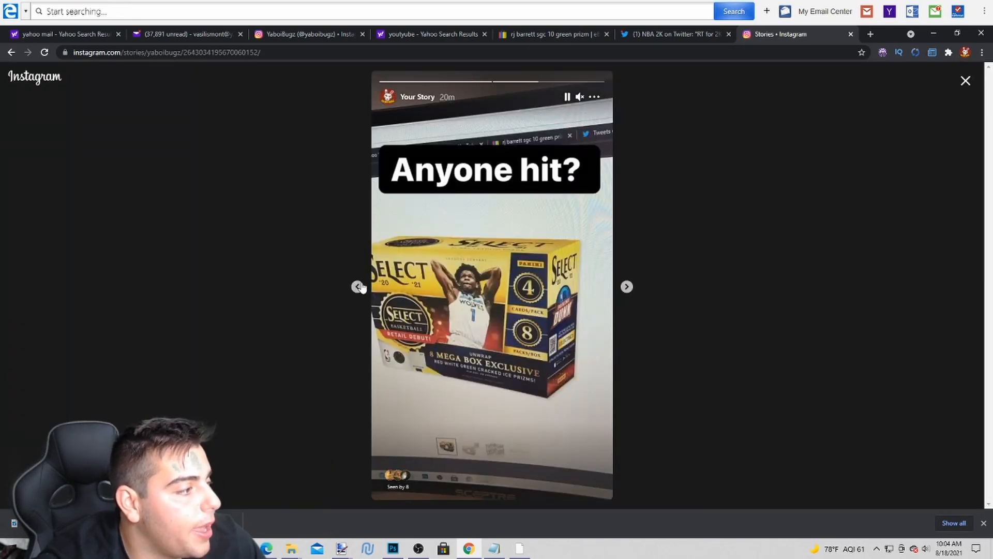
pyautogui.click(626, 286)
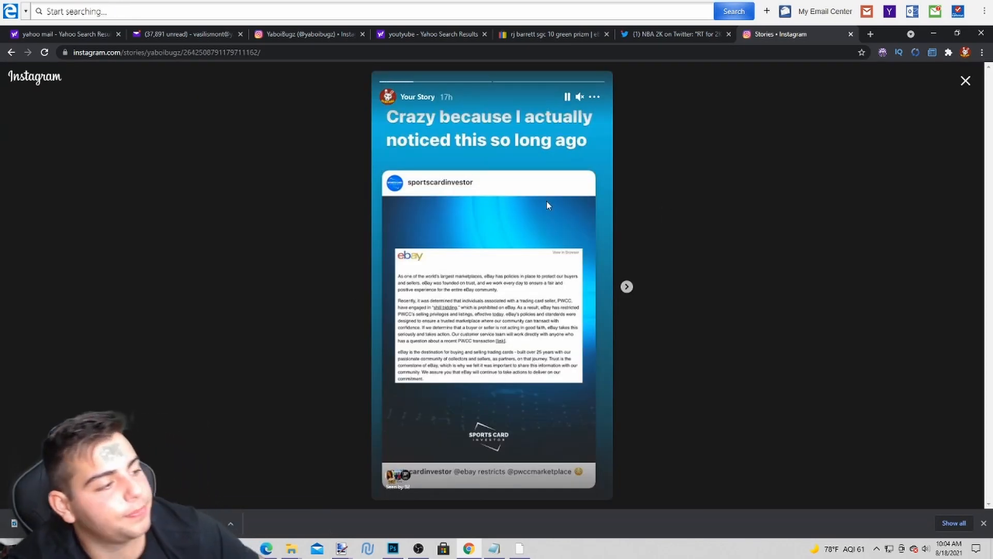
pyautogui.moveTo(752, 185)
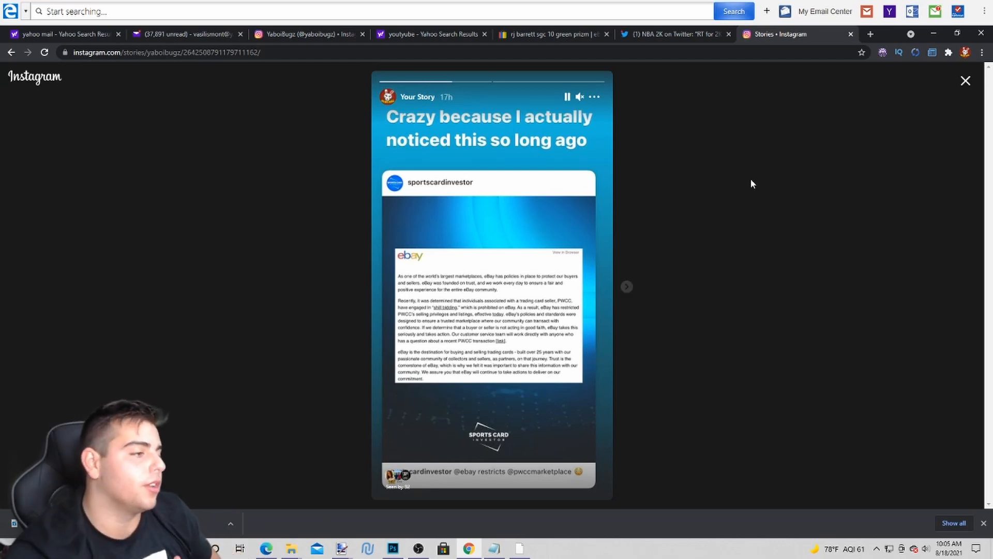
# Pause story playback on the eBay PWCC statement slide.
pyautogui.click(566, 96)
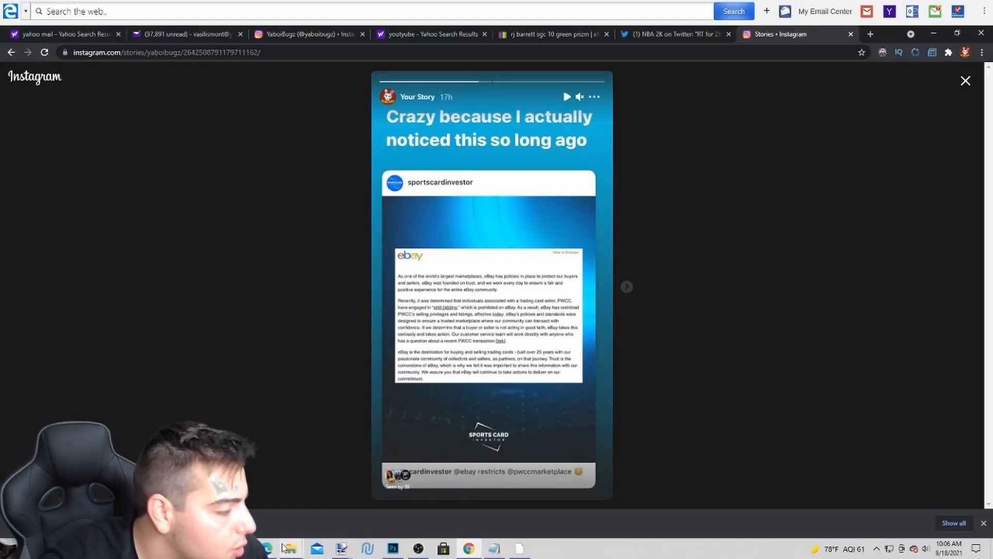
# From File Explorer's Documents > Screenshots folder, launch Screenshot (221) in Photos.
pyautogui.click(291, 548)
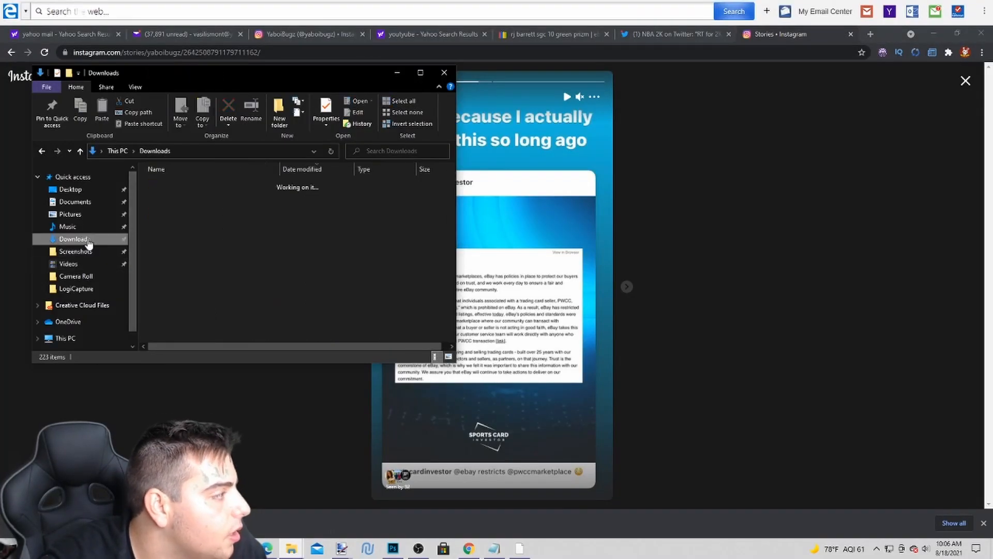
pyautogui.click(75, 202)
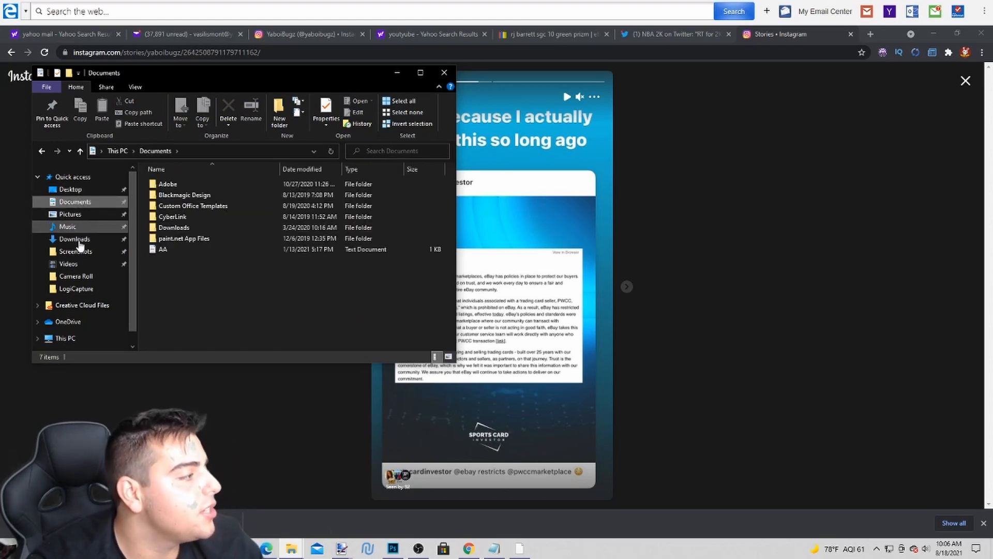
pyautogui.click(75, 250)
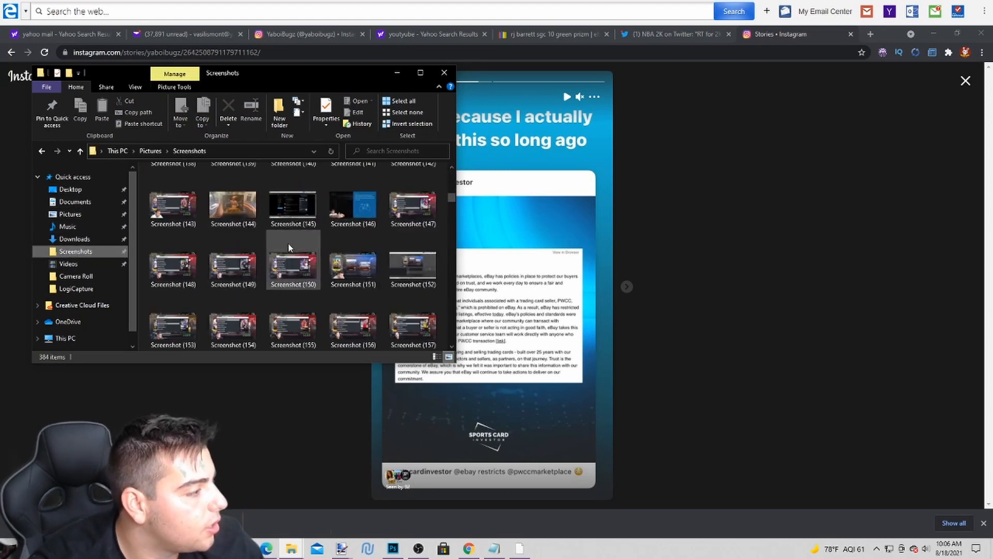
pyautogui.scroll(-3)
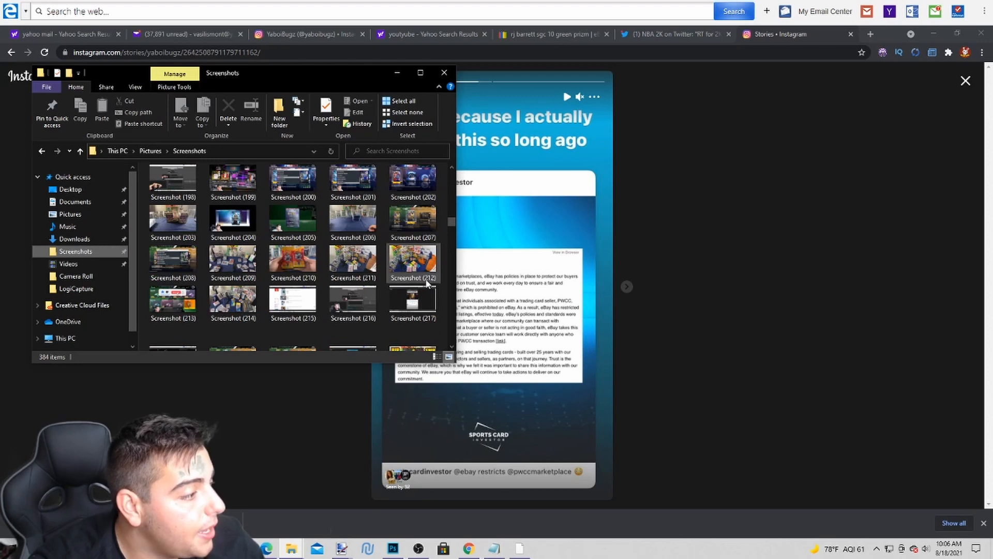
pyautogui.scroll(-3)
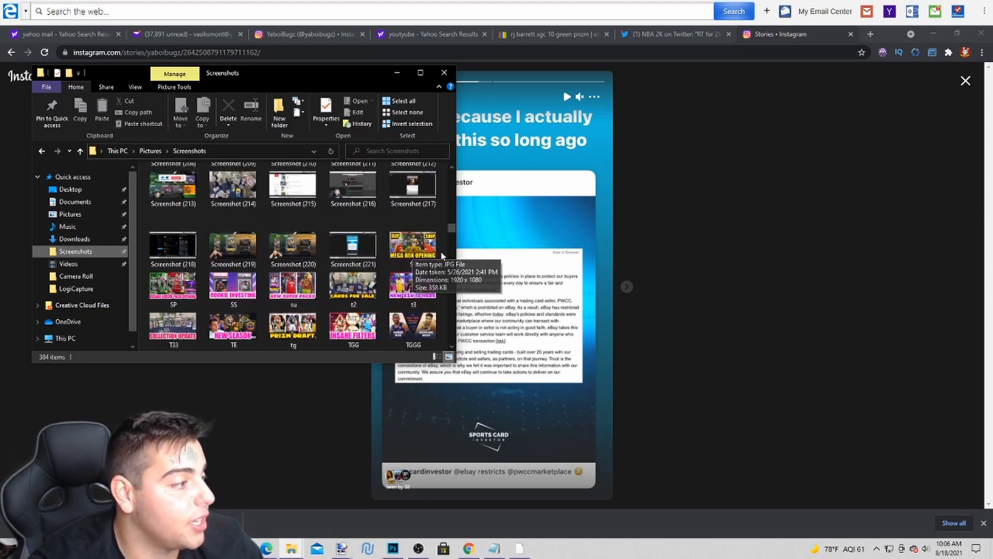
pyautogui.doubleClick(353, 247)
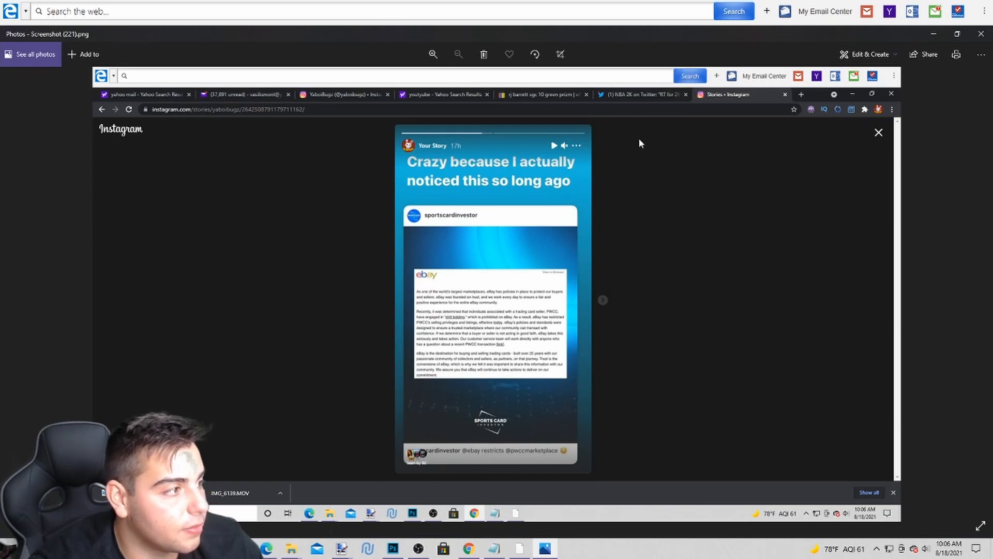
# Zoom the screenshot to 191% so eBay's PWCC shill-bidding text is readable, checking OBS briefly.
pyautogui.click(432, 53)
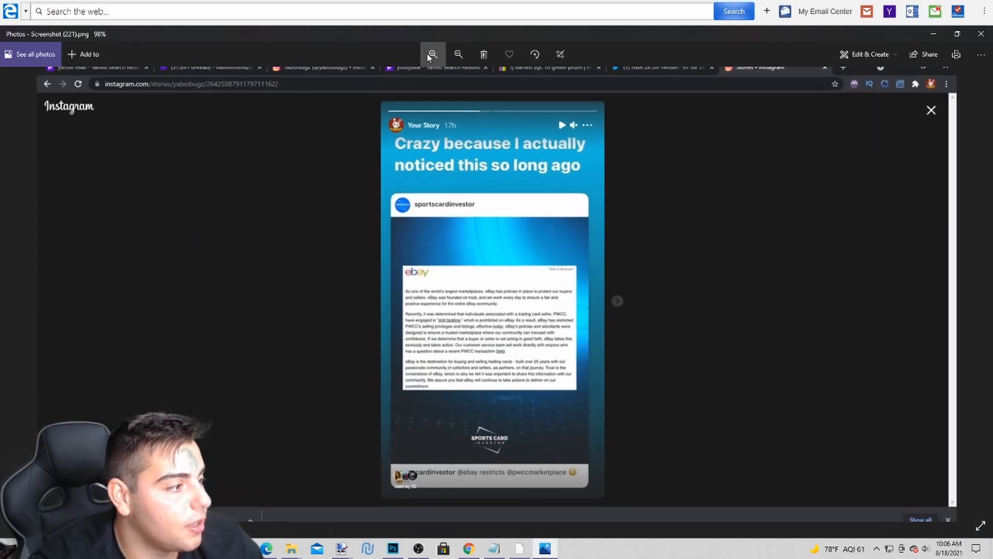
pyautogui.click(432, 53)
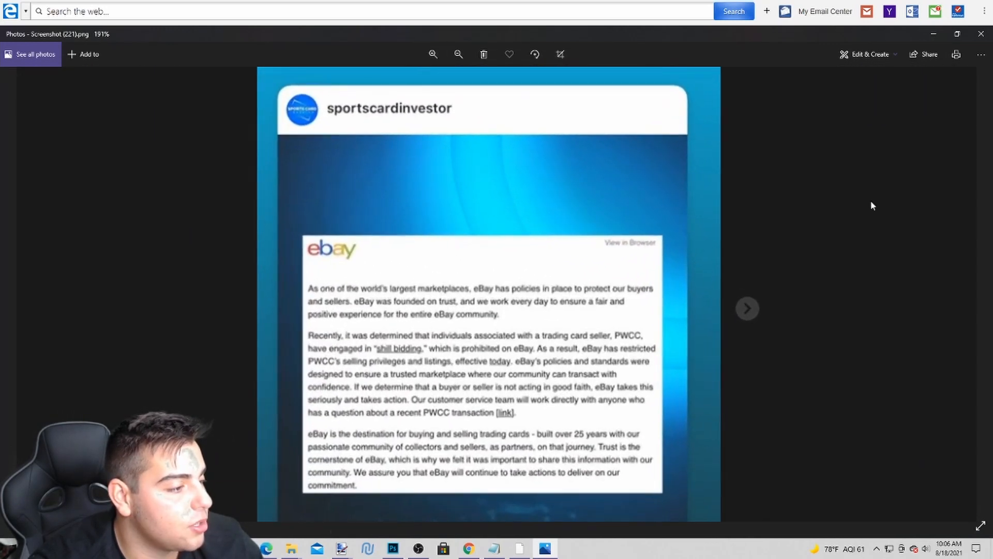
pyautogui.click(417, 548)
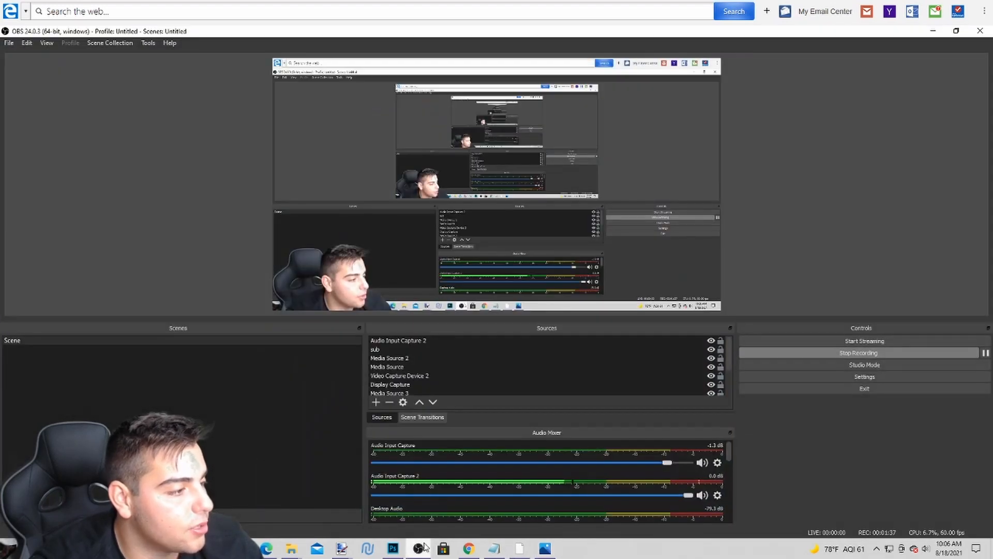
pyautogui.click(543, 548)
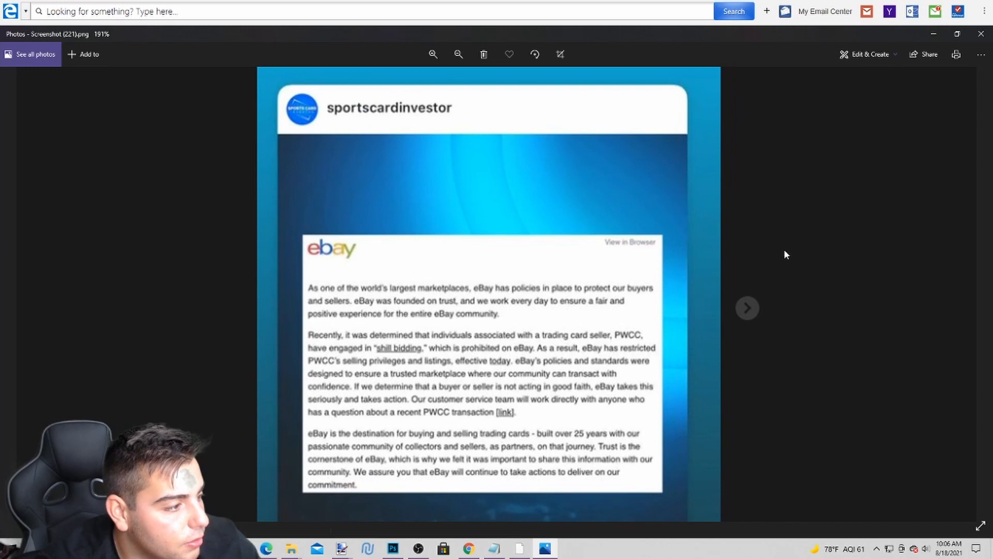
pyautogui.moveTo(830, 265)
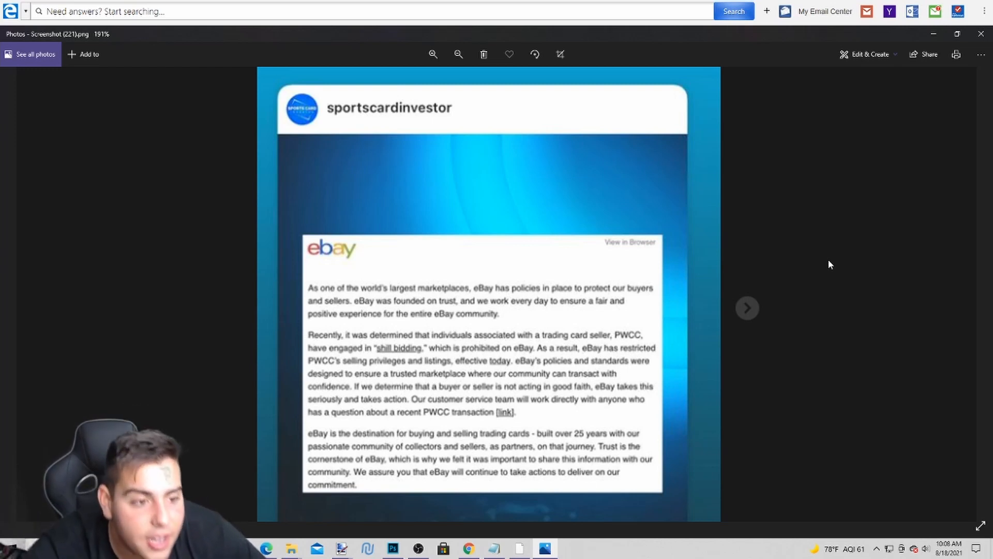
pyautogui.moveTo(817, 295)
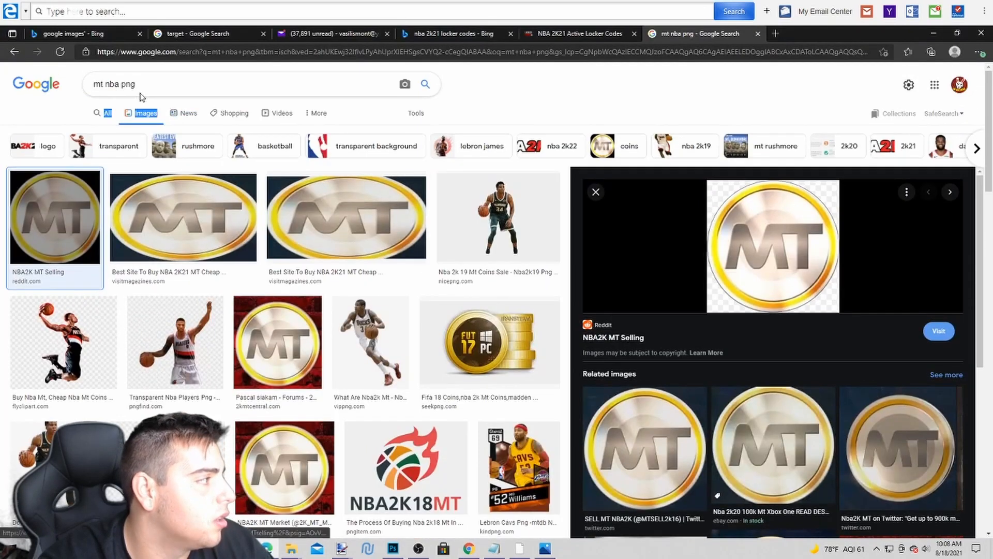
# Search Google Images for 'csg card' and preview the Luka Doncic CSG slab.
pyautogui.tripleClick(114, 84)
pyautogui.write('csg card')
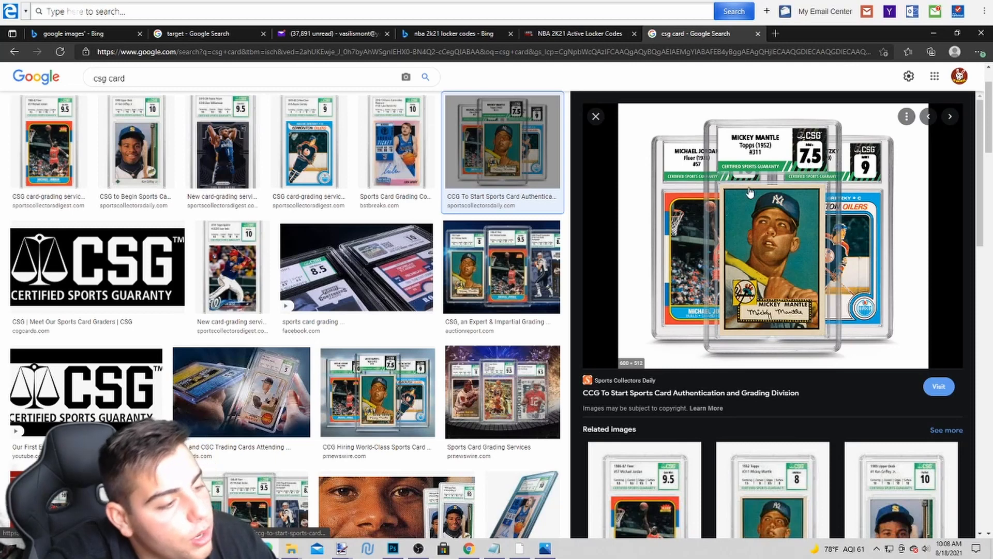
pyautogui.click(396, 143)
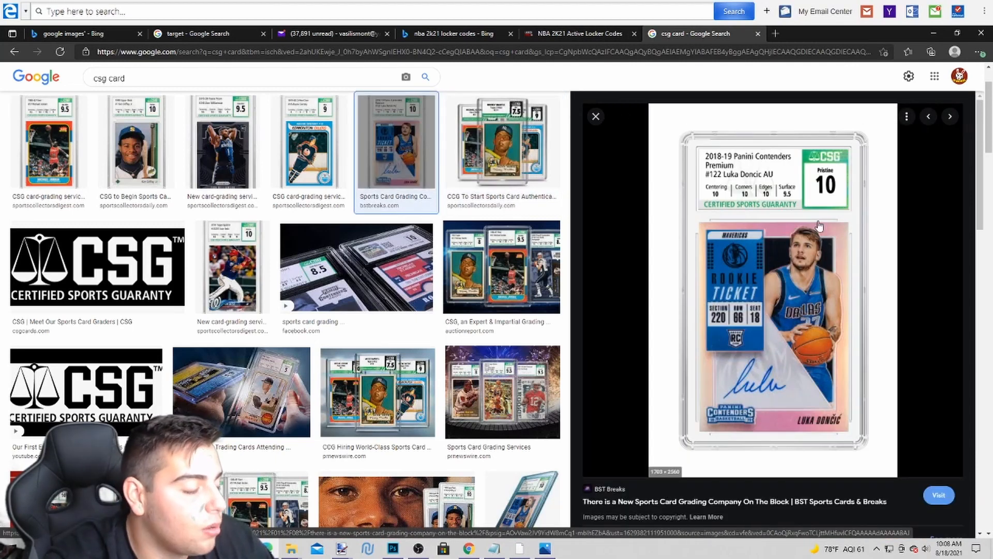
pyautogui.moveTo(567, 273)
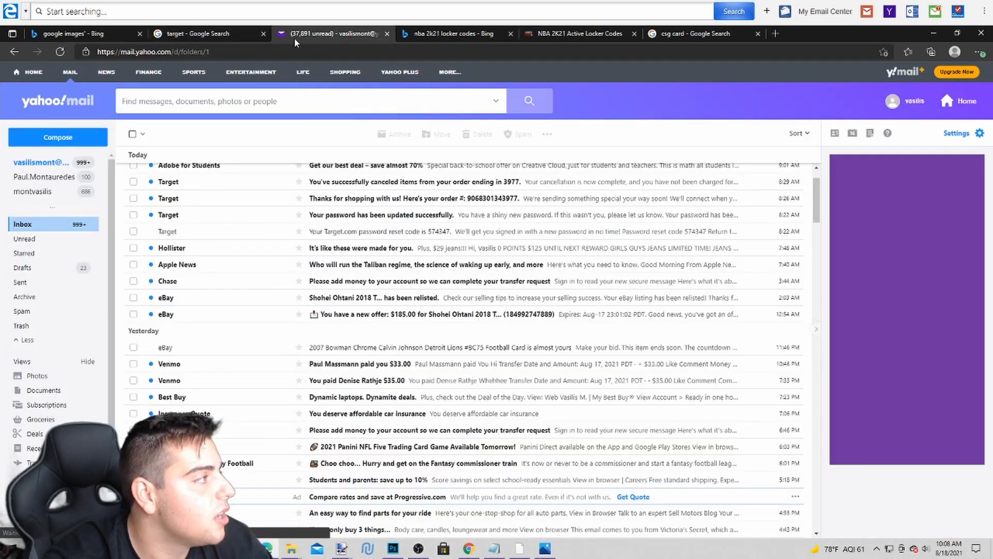
pyautogui.click(690, 33)
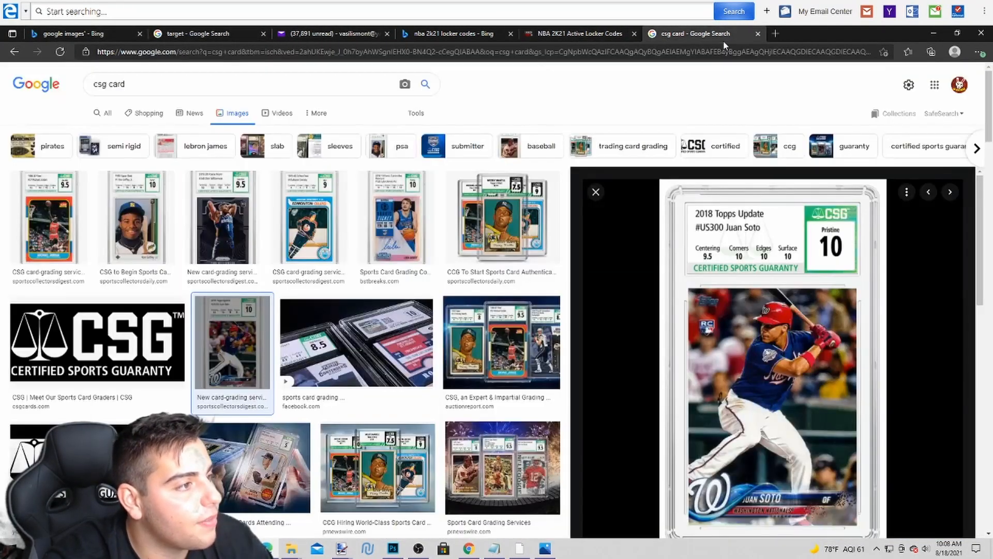
# Flip between the NBA 2K21 locker codes tab and the csg results, then back to Instagram.
pyautogui.click(575, 34)
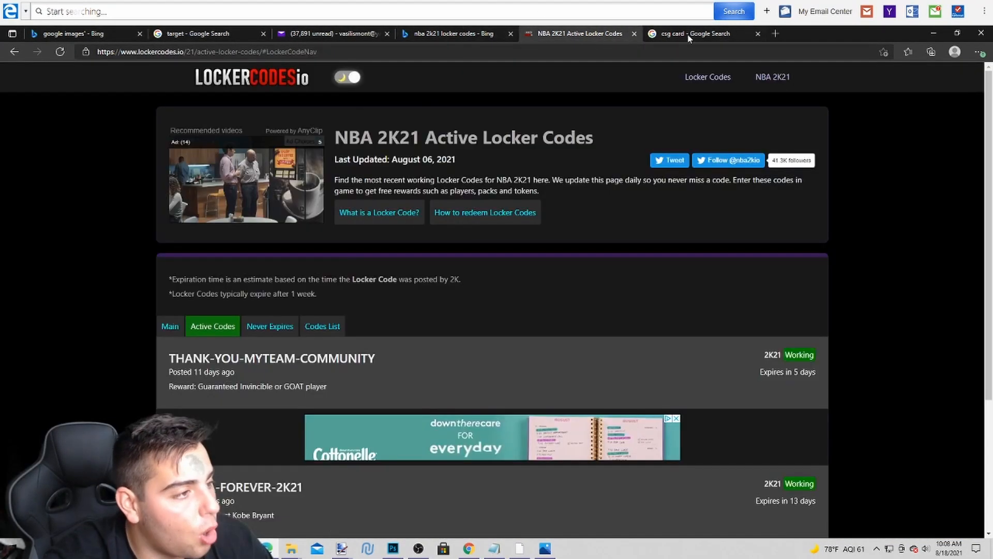
pyautogui.click(696, 33)
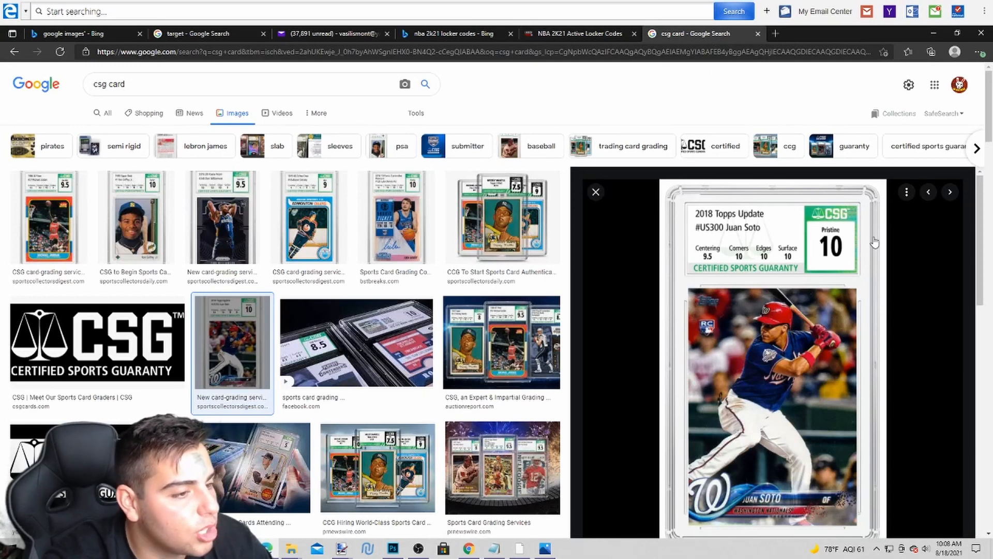
pyautogui.click(576, 33)
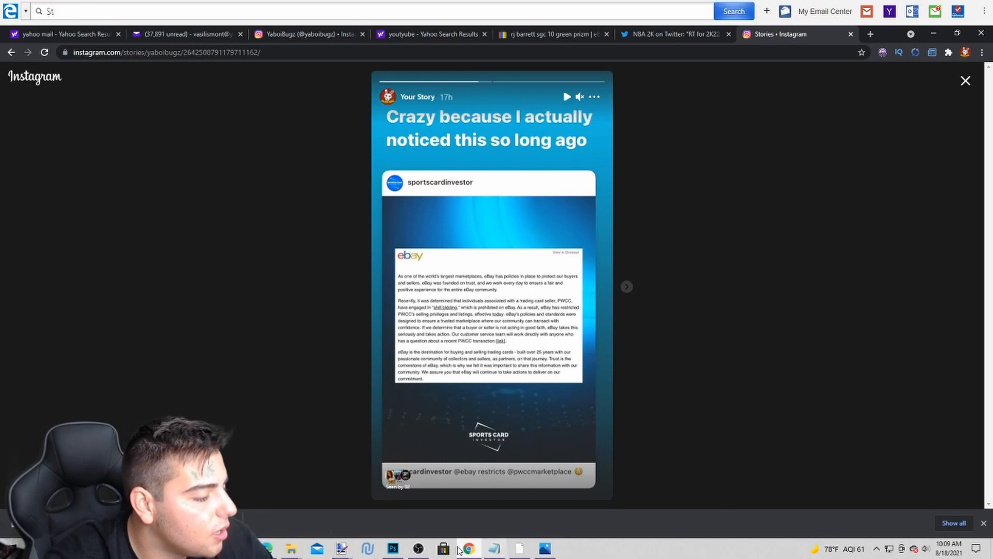
# Bring the zoomed Screenshot (221) of eBay's statement back up in Photos.
pyautogui.click(543, 548)
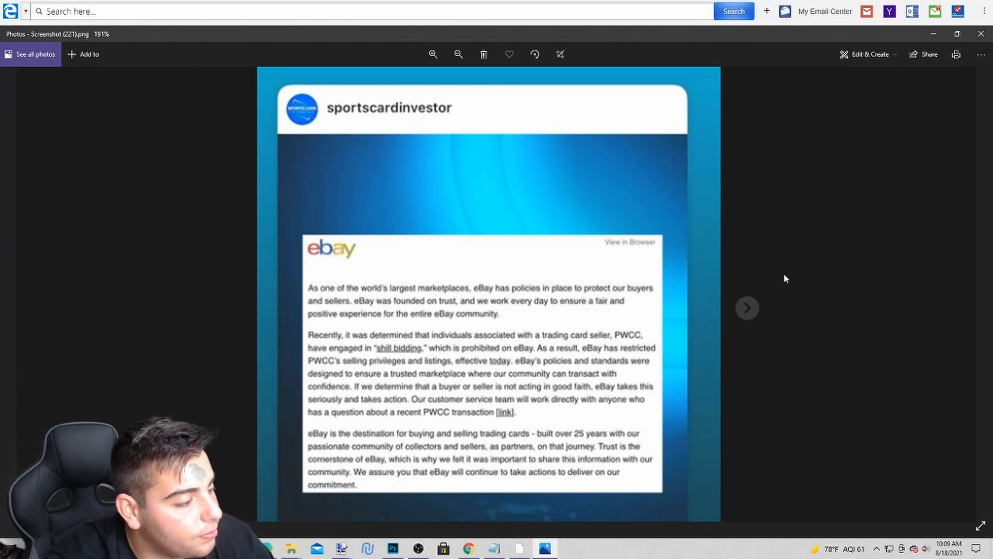
pyautogui.moveTo(909, 87)
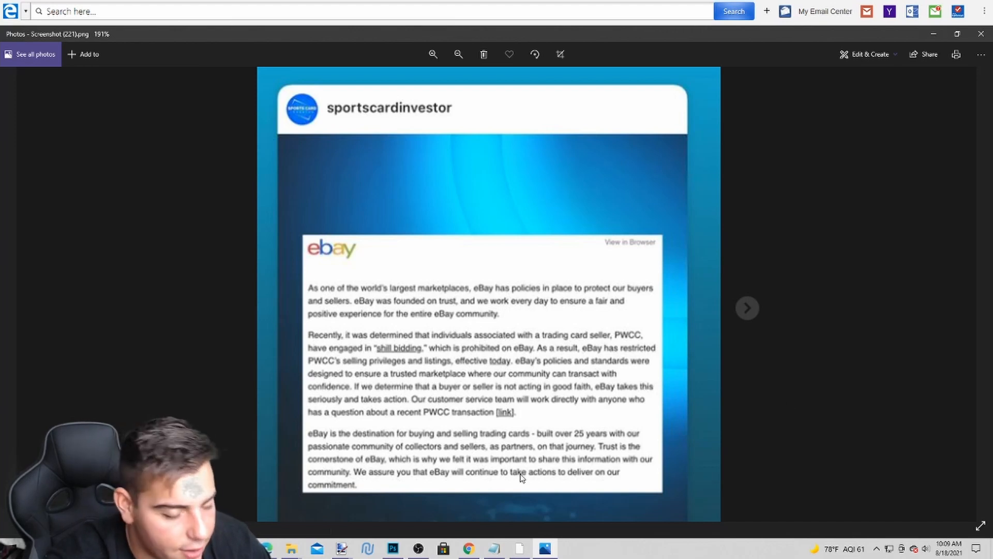
pyautogui.moveTo(669, 420)
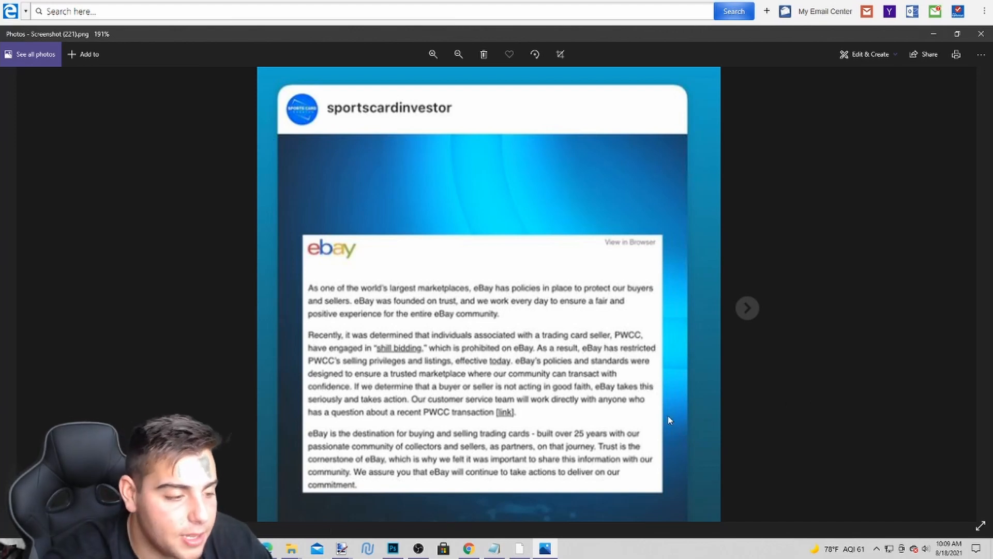
pyautogui.moveTo(751, 312)
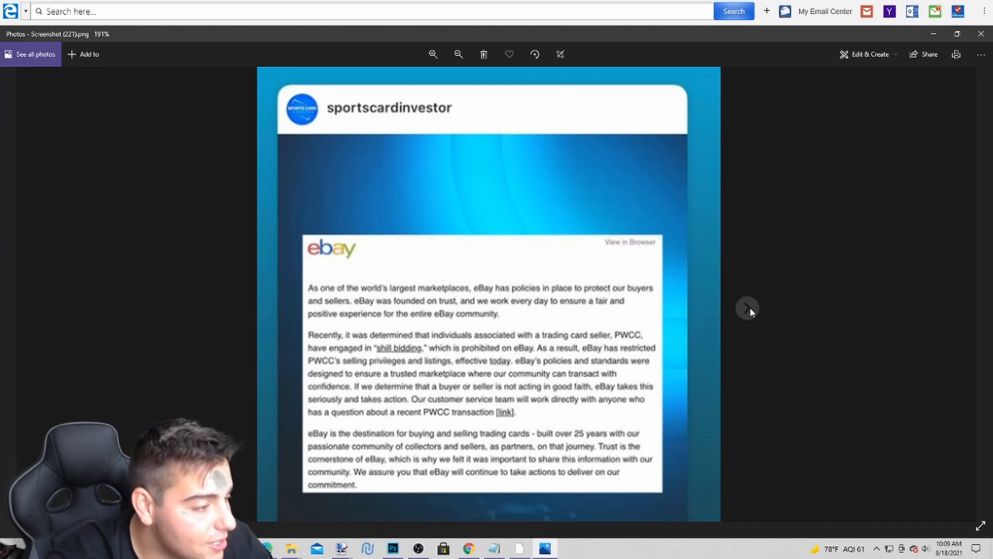
pyautogui.moveTo(521, 537)
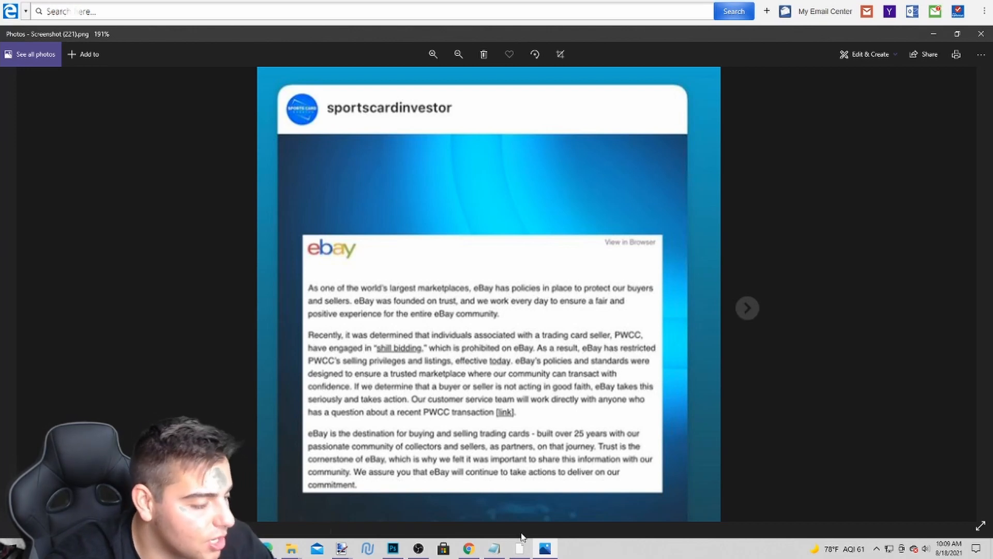